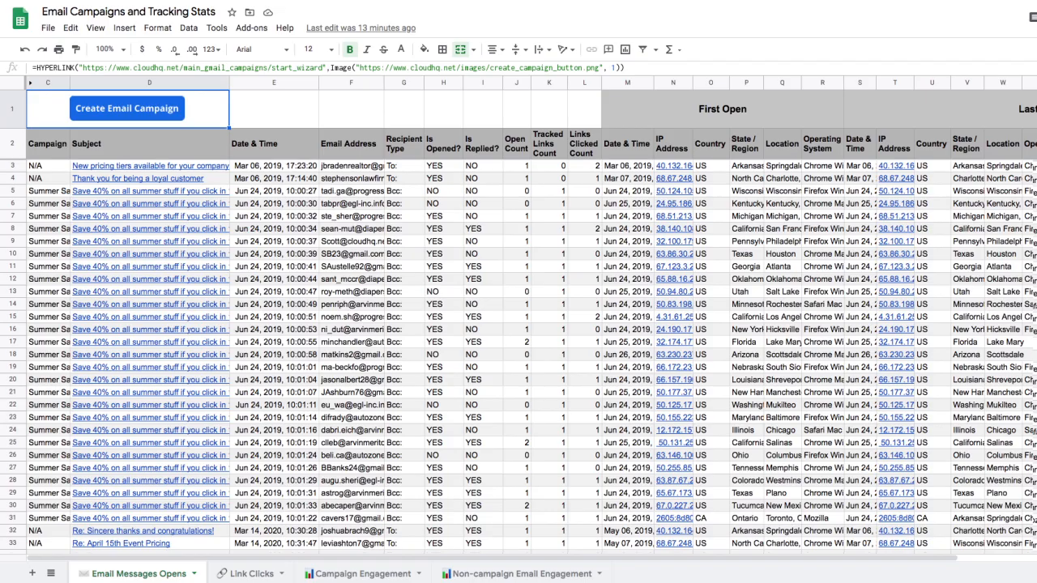
- Export the Tracked Emails label to a Google Spreadsheet and acknowledge the export-started notice
{"action": "scroll", "scroll_direction": "down", "scroll_amount": 3}
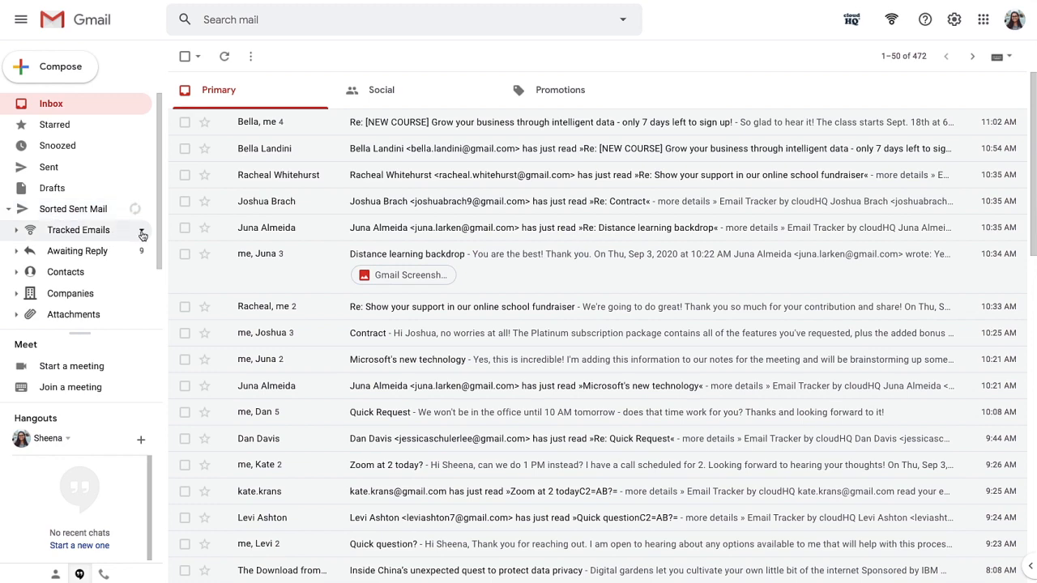
{"action": "left_click", "coordinate": [142, 235]}
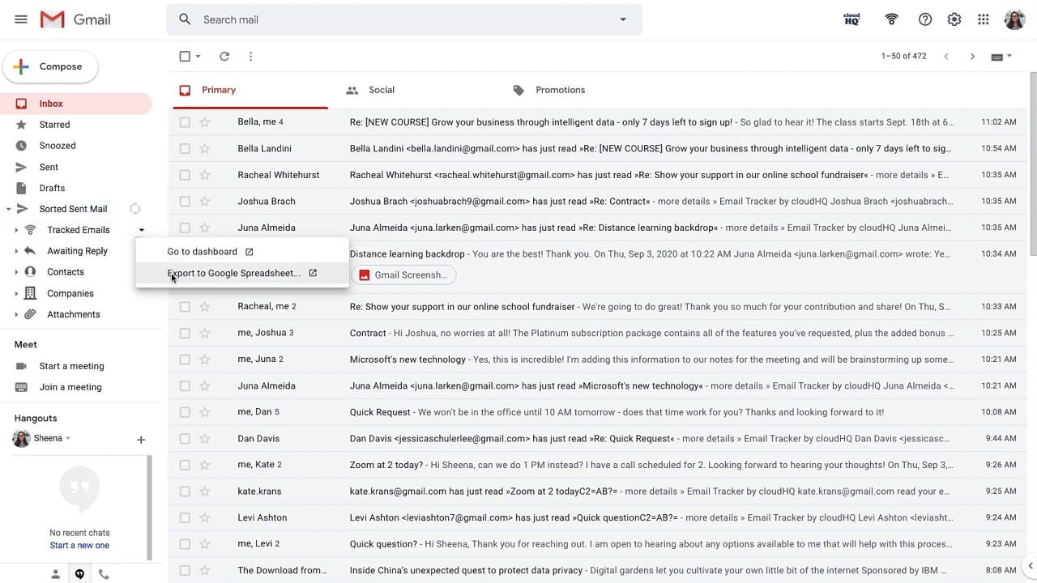
{"action": "left_click", "coordinate": [234, 273]}
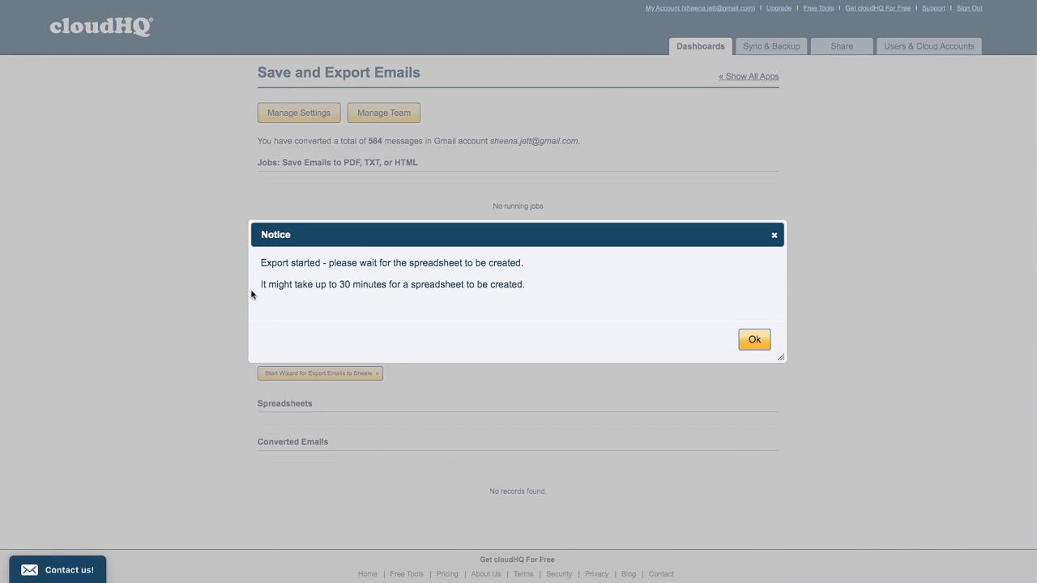
{"action": "left_click", "coordinate": [753, 338]}
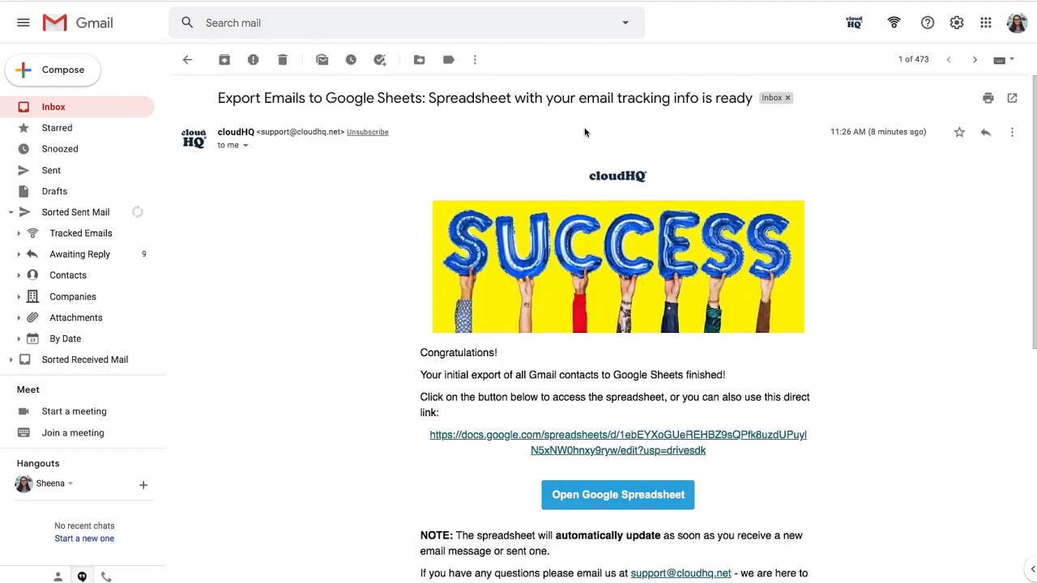
{"action": "mouse_move", "coordinate": [602, 480]}
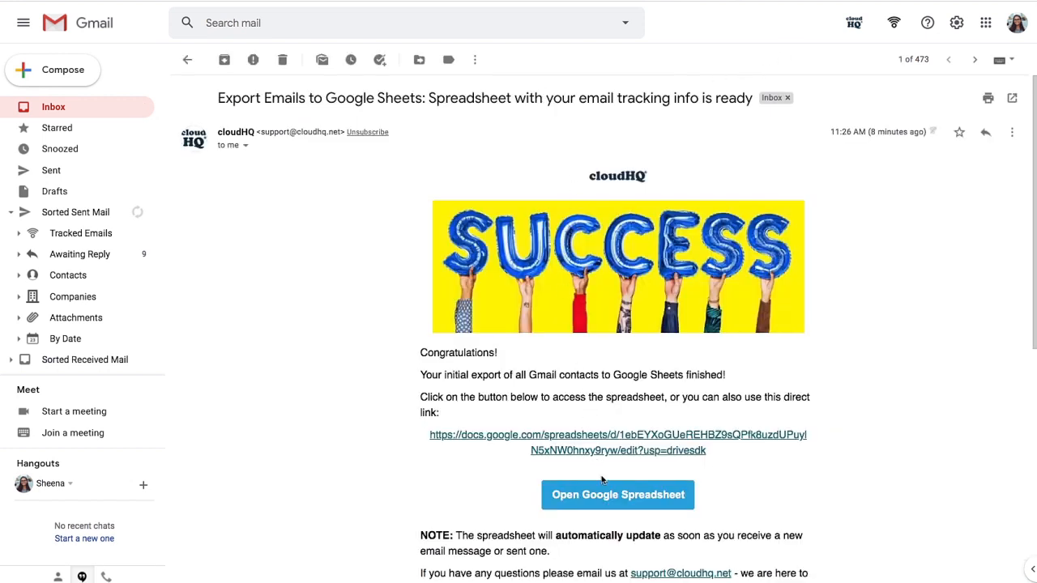
- Open the Email Campaigns and Tracking Stats spreadsheet and review its open and reply columns
{"action": "left_click", "coordinate": [617, 495]}
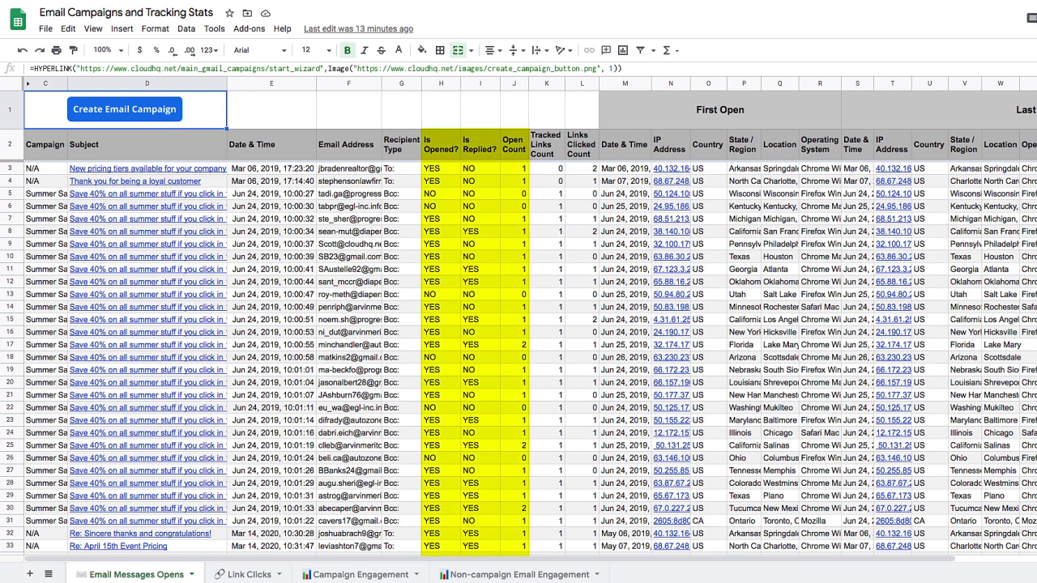
{"action": "left_click", "coordinate": [545, 143]}
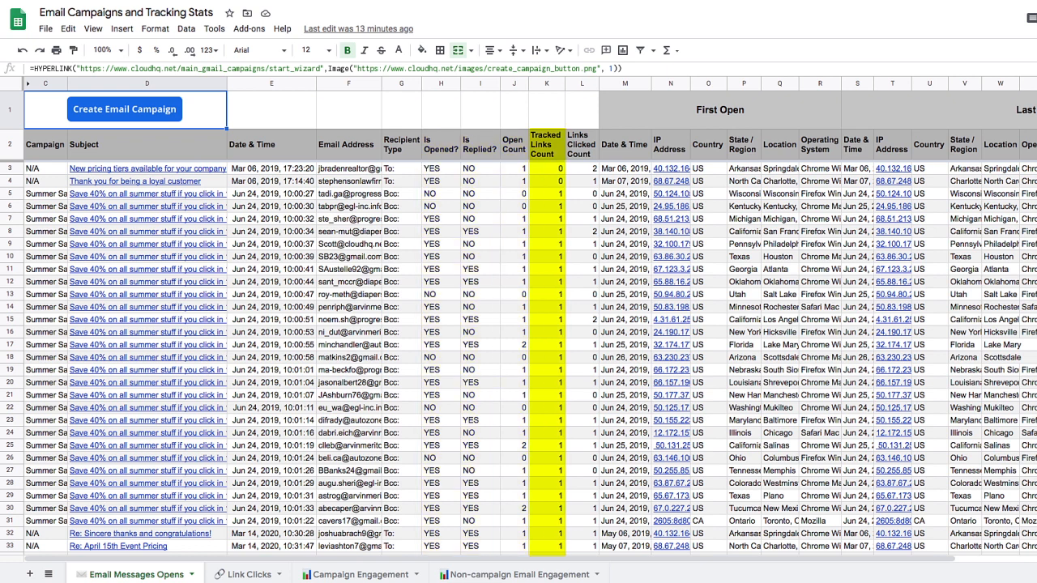
{"action": "left_click", "coordinate": [582, 134]}
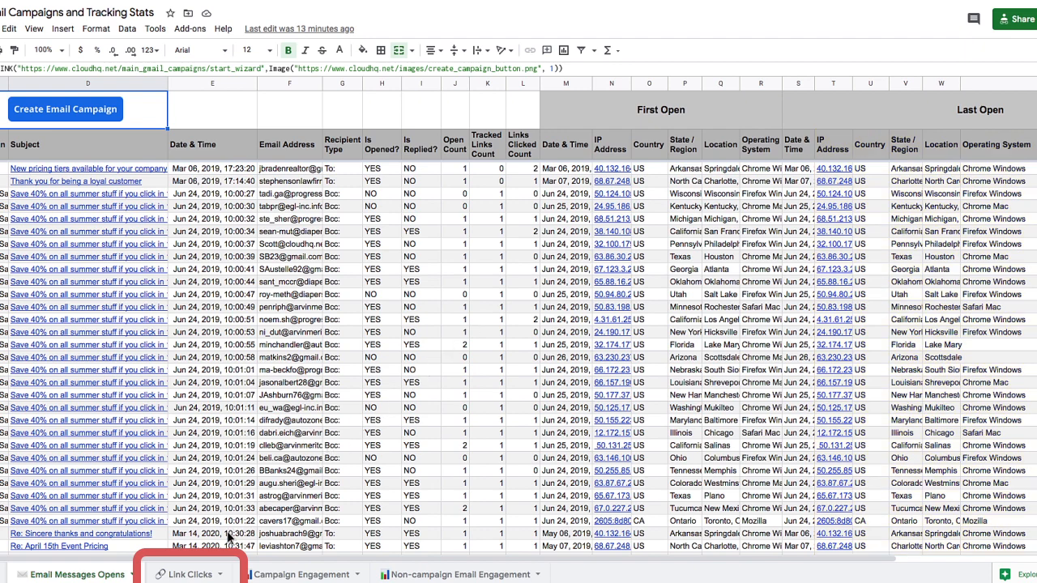
- Show the Link Clicks sheet listing link URLs, click counts and click-through rates
{"action": "left_click", "coordinate": [189, 573]}
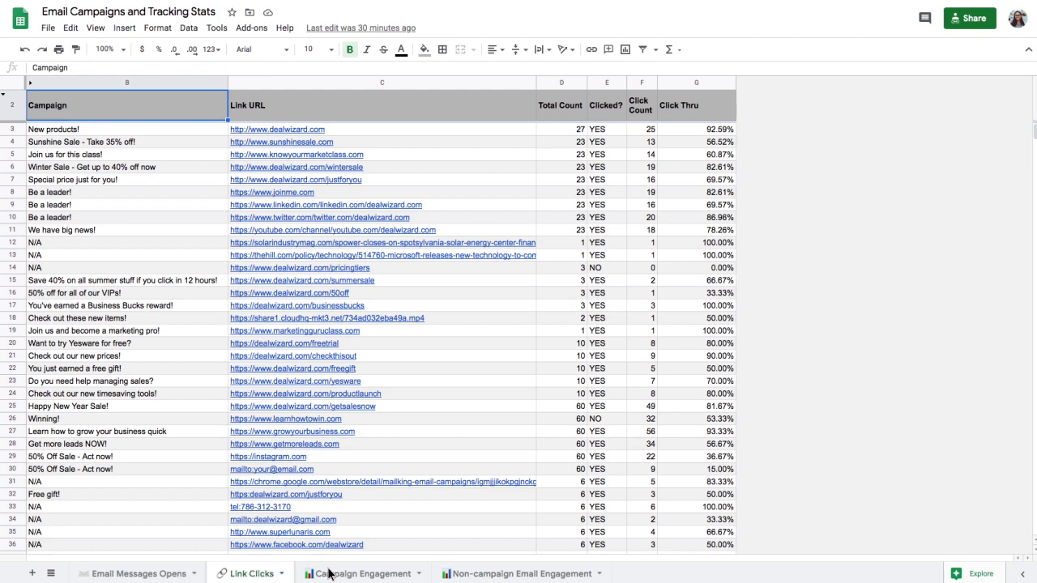
- View the Campaign Engagement and Non-campaign Email Engagement sheets, then return to Email Messages Opens
{"action": "left_click", "coordinate": [359, 573]}
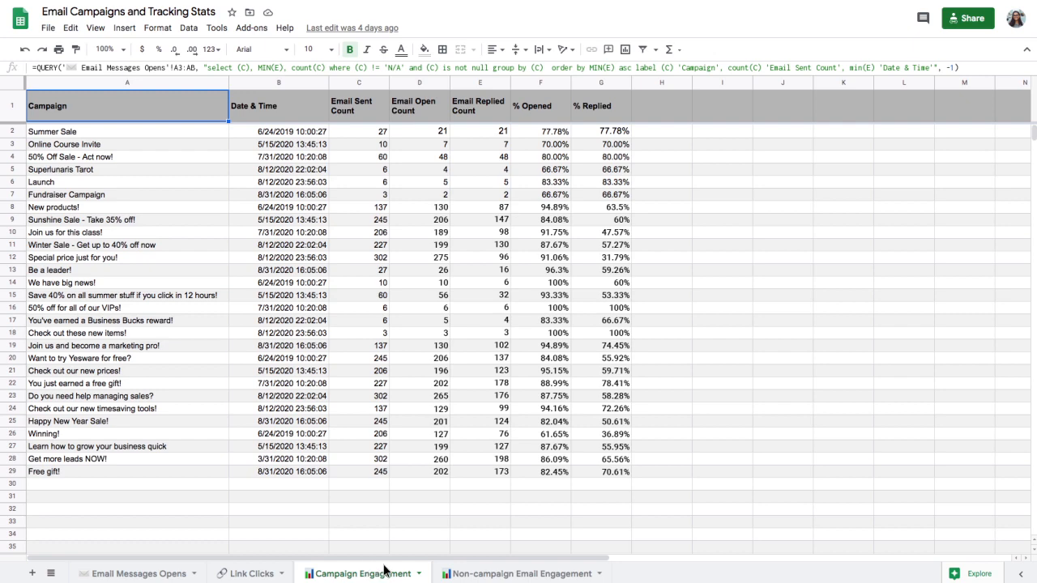
{"action": "mouse_move", "coordinate": [518, 573]}
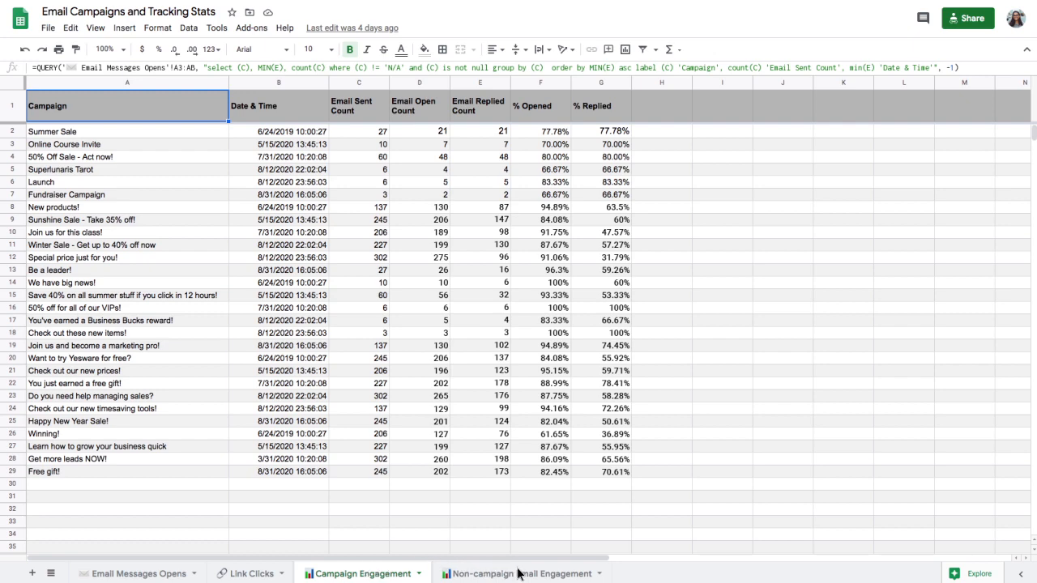
{"action": "left_click", "coordinate": [518, 573]}
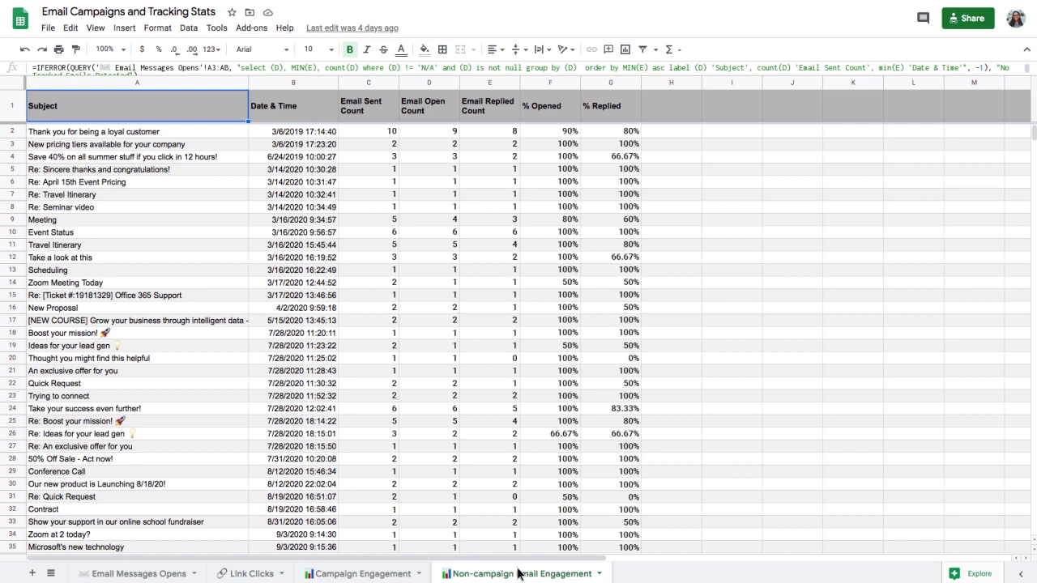
{"action": "left_click", "coordinate": [134, 572]}
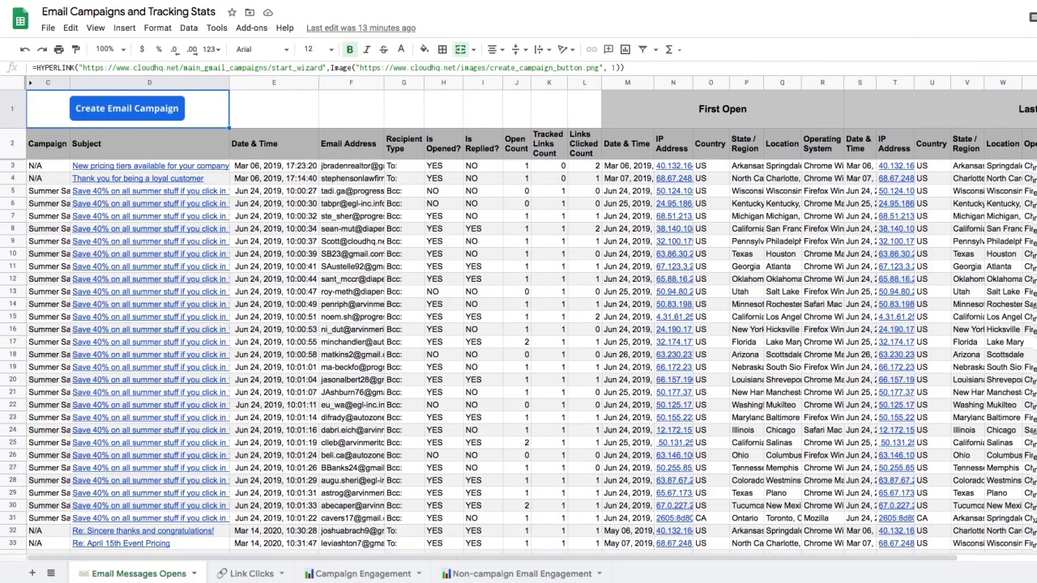
{"action": "scroll", "scroll_direction": "down", "scroll_amount": 3}
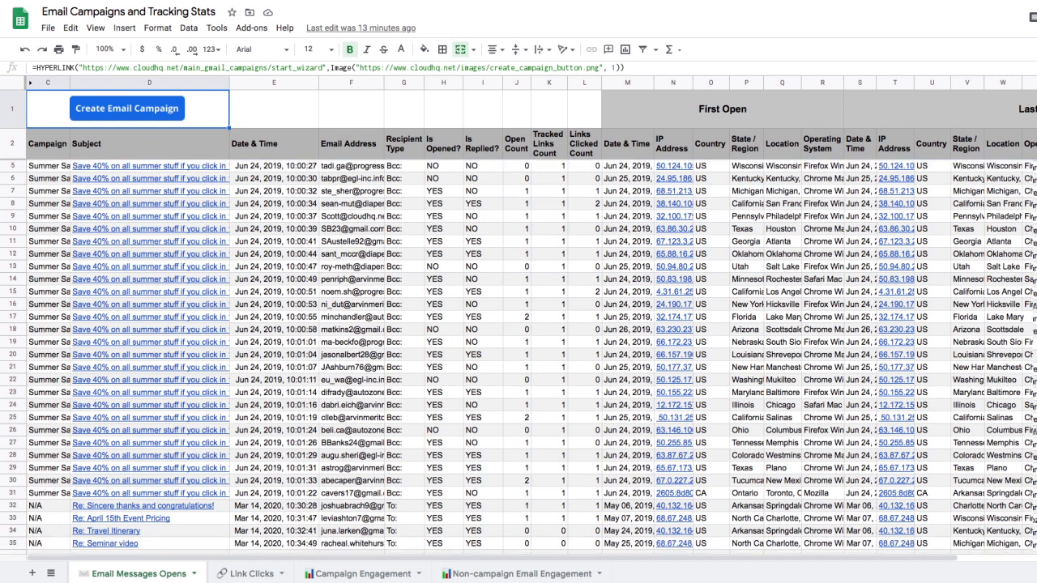
{"action": "scroll", "scroll_direction": "down", "scroll_amount": 3}
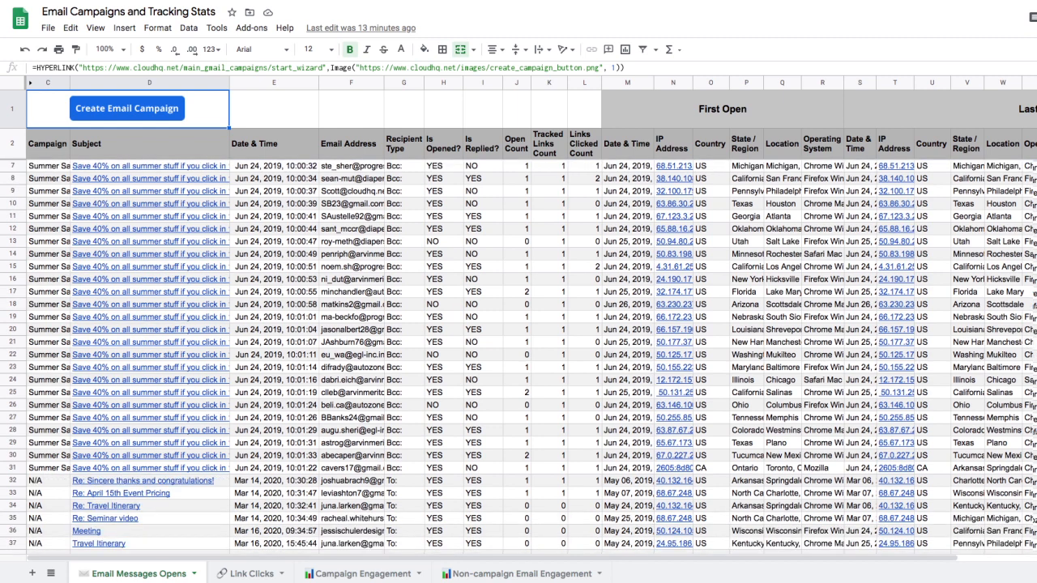
{"action": "scroll", "scroll_direction": "down", "scroll_amount": 3}
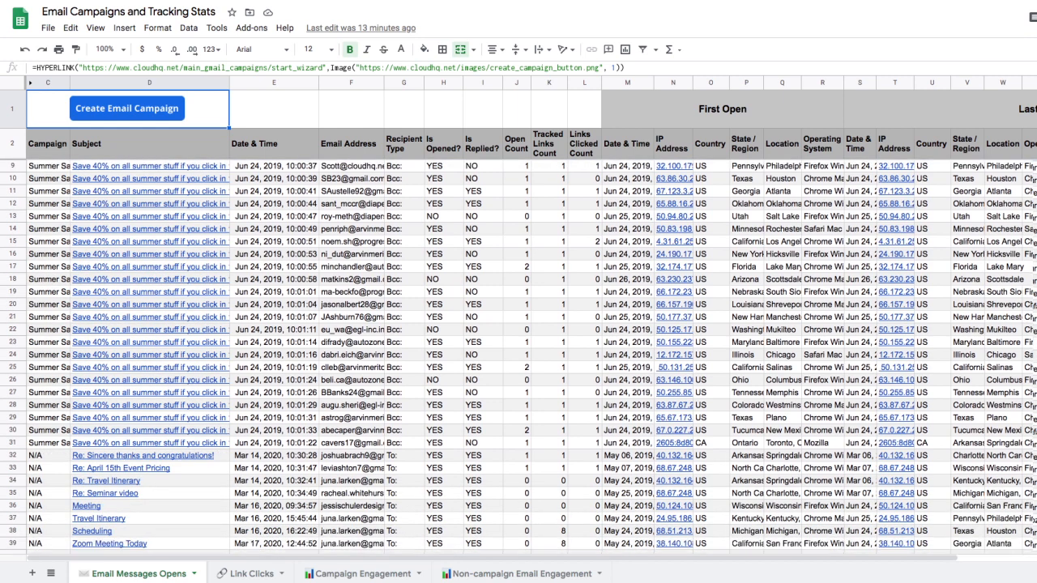
{"action": "scroll", "scroll_direction": "down", "scroll_amount": 3}
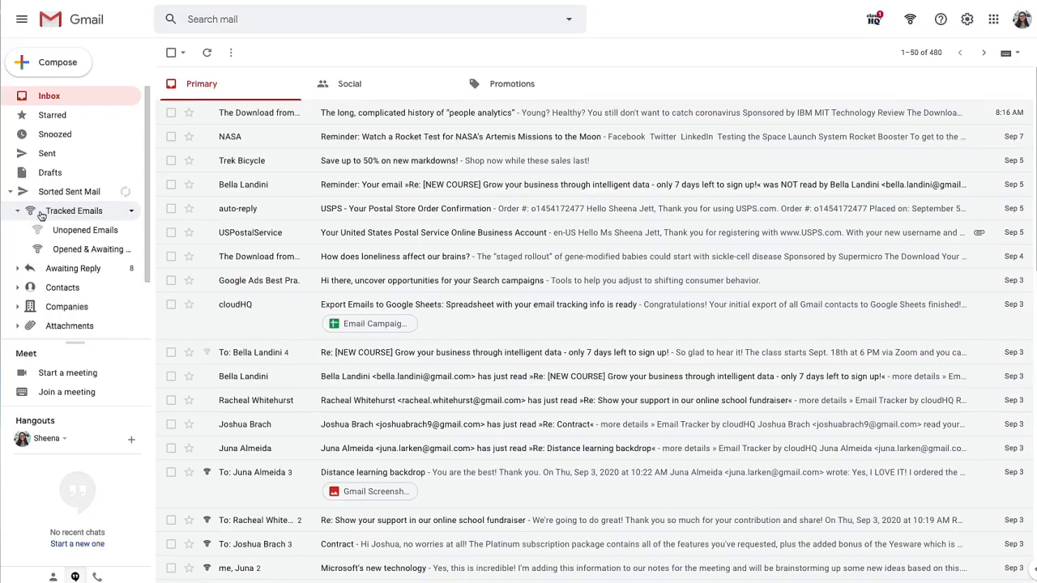
- Browse the Tracked Emails, Unopened Emails and Opened & Awaiting Reply lists under Sorted Sent Mail
{"action": "left_click", "coordinate": [73, 211]}
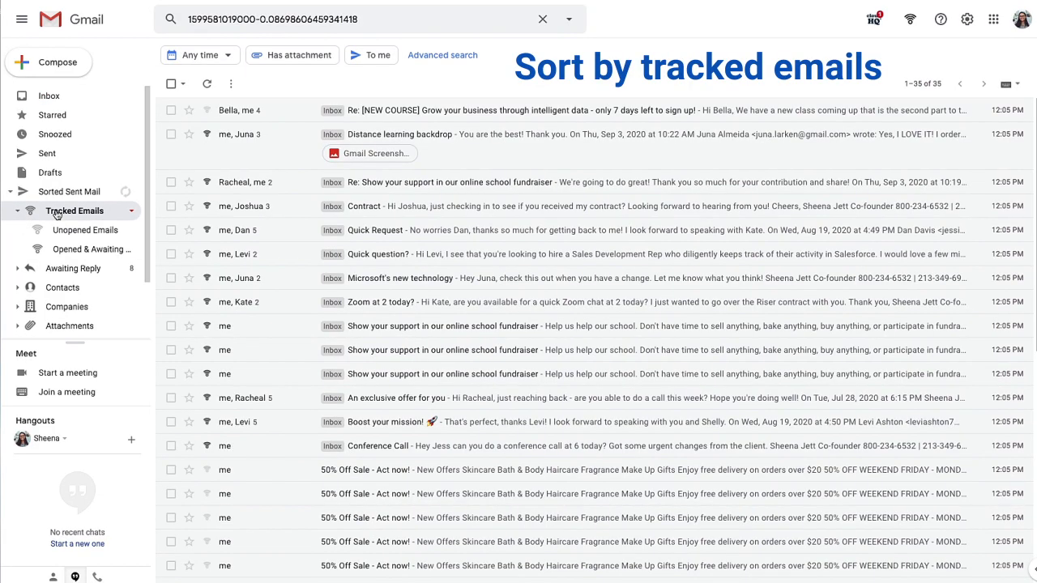
{"action": "left_click", "coordinate": [85, 229]}
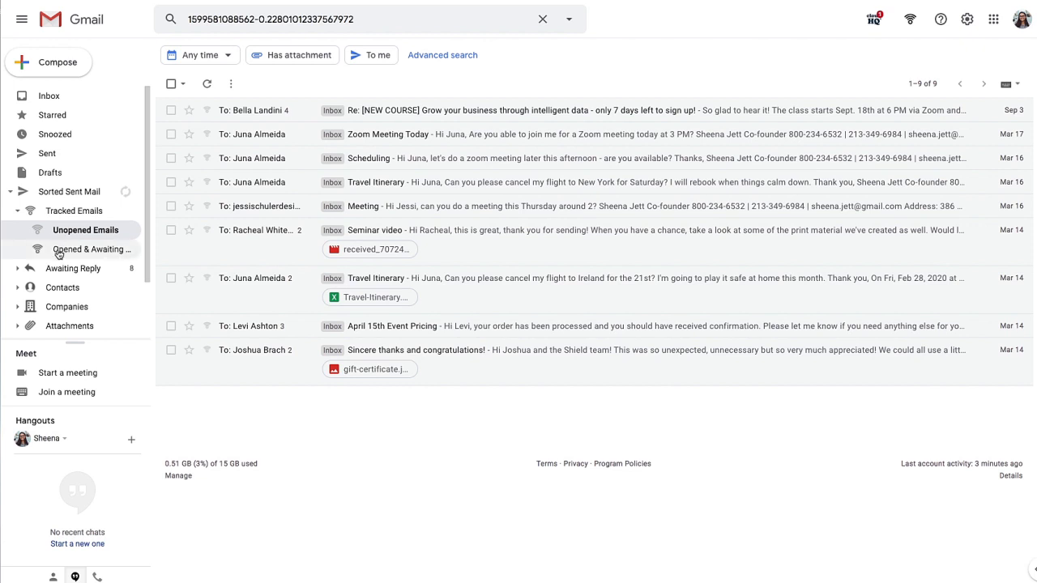
{"action": "left_click", "coordinate": [91, 249]}
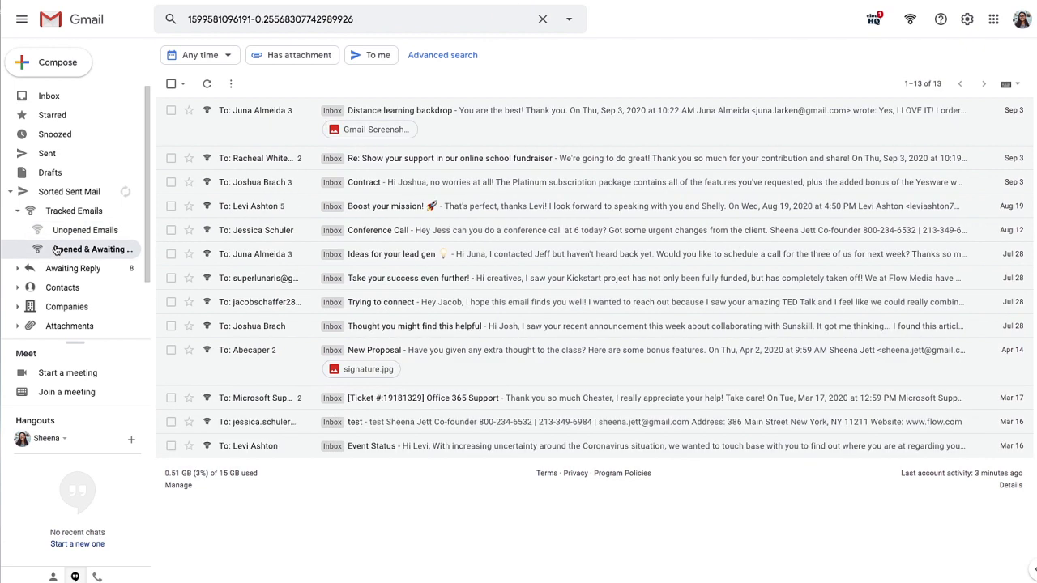
{"action": "left_click", "coordinate": [101, 249]}
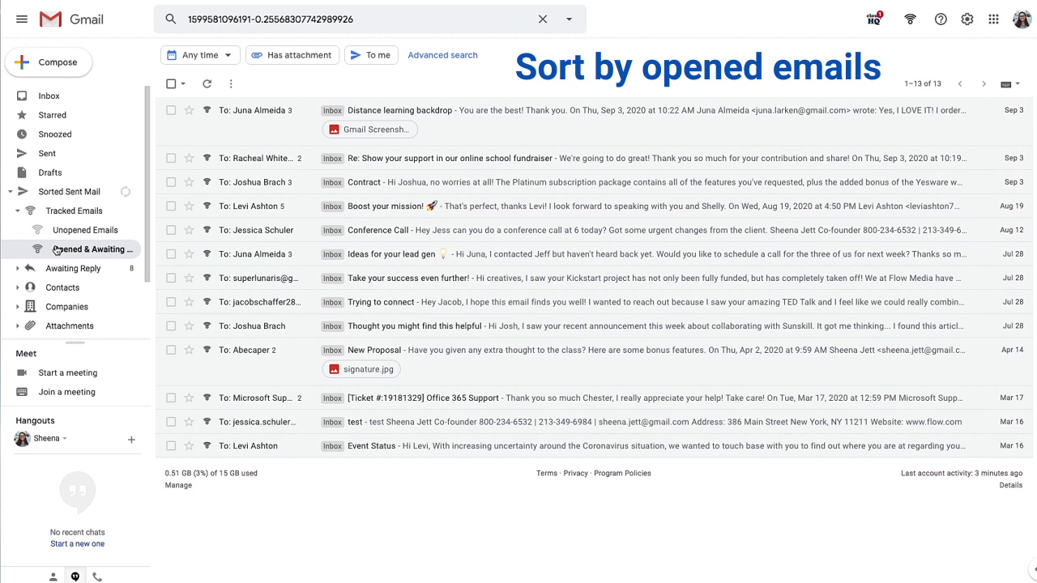
{"action": "left_click", "coordinate": [49, 95]}
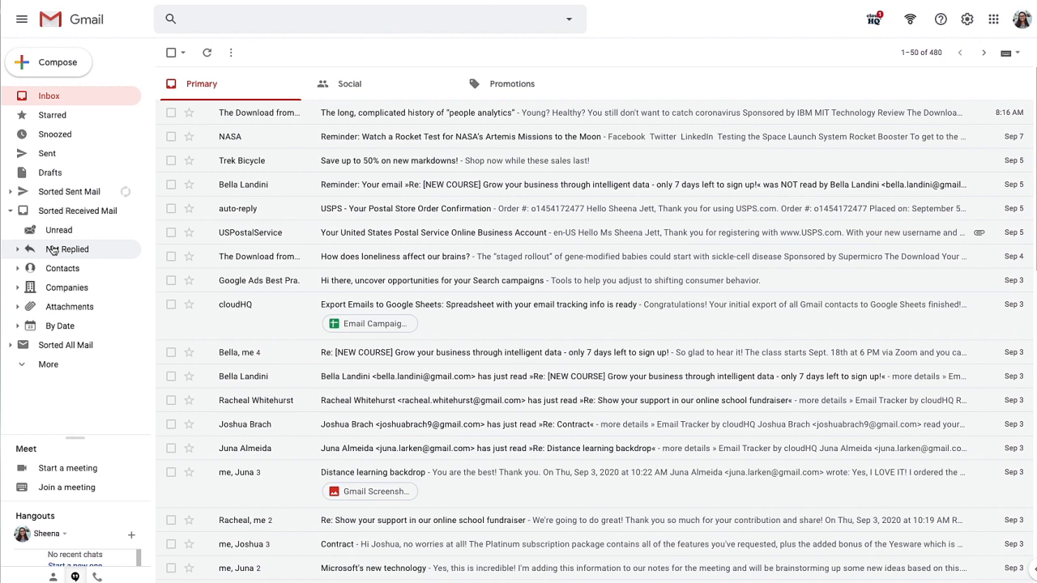
- Show Sorted Received Mail's Not Replied emails and expand the list of contacts awaiting a reply
{"action": "left_click", "coordinate": [68, 248]}
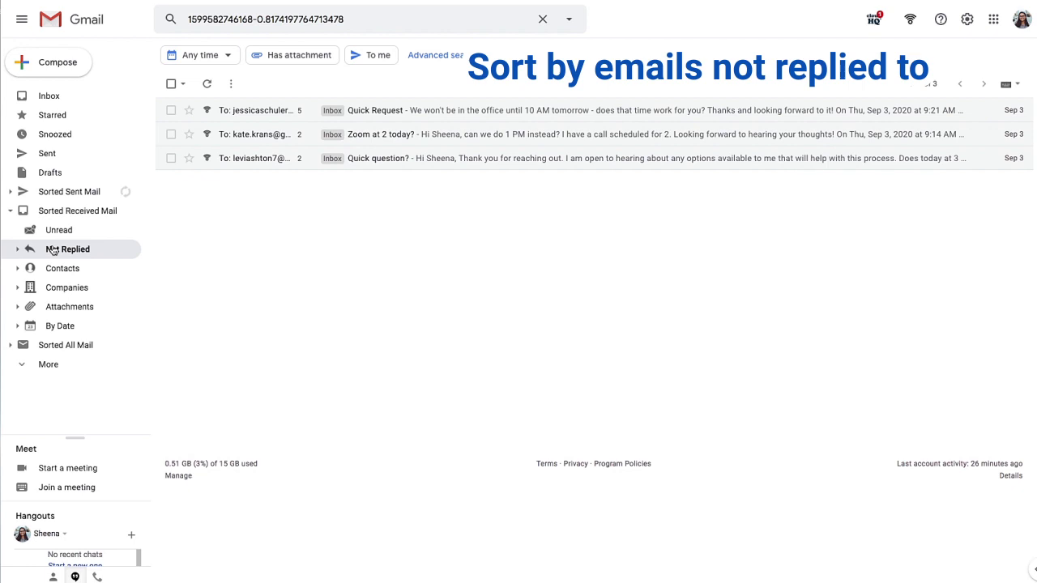
{"action": "left_click", "coordinate": [17, 249]}
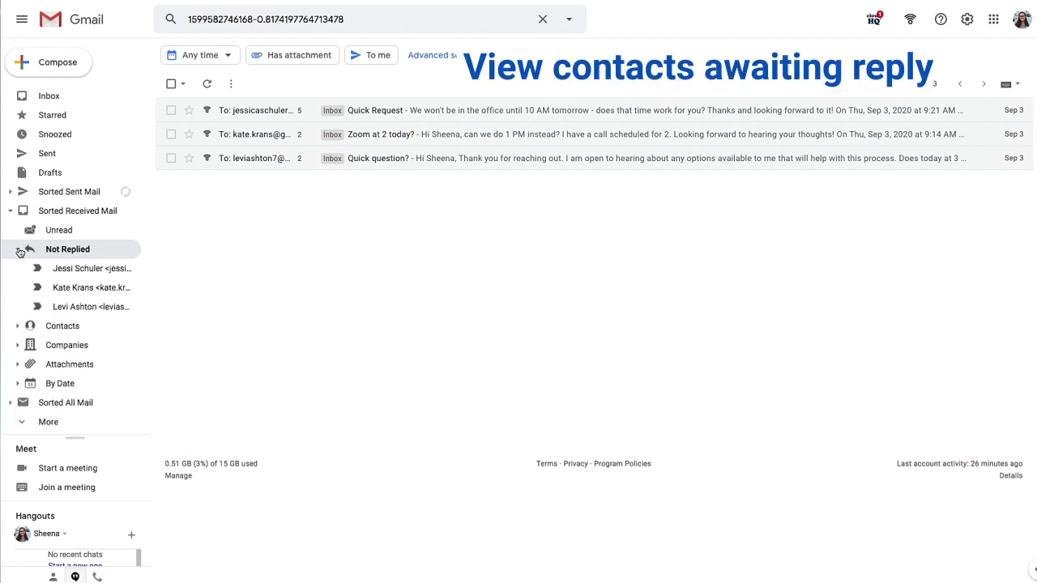
{"action": "left_click", "coordinate": [91, 306]}
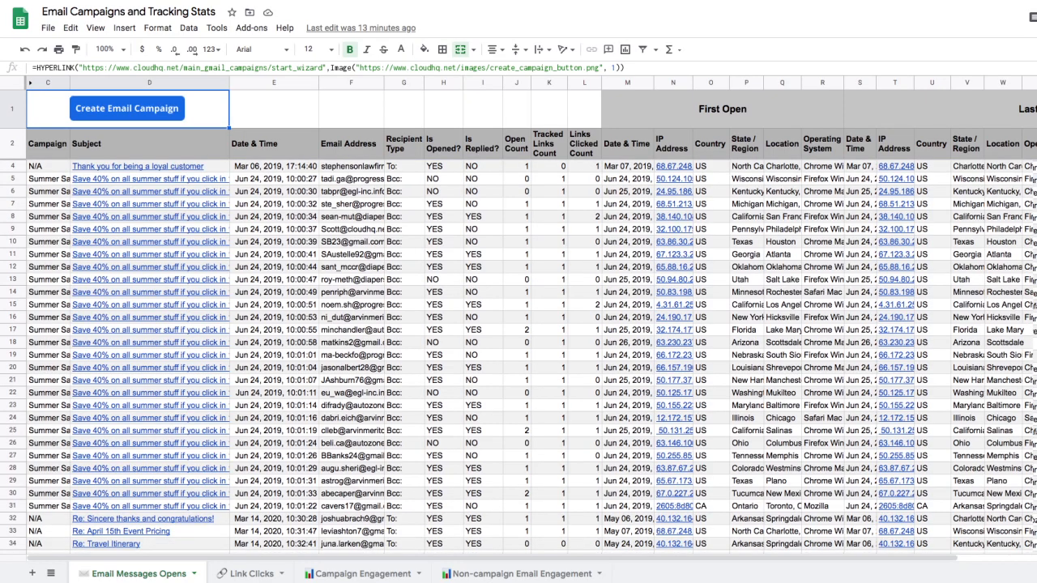
{"action": "scroll", "scroll_direction": "down", "scroll_amount": 3}
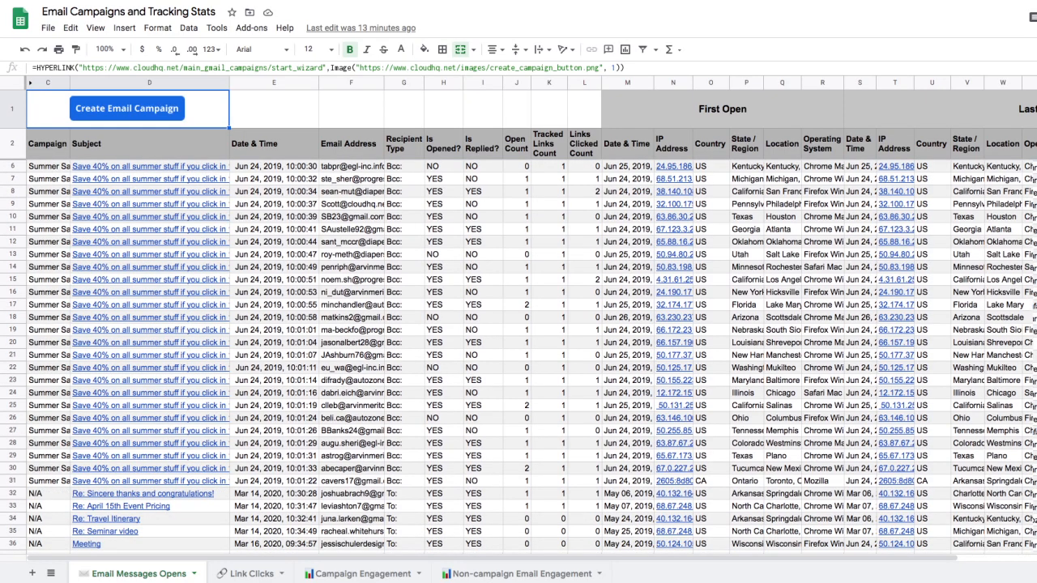
{"action": "scroll", "scroll_direction": "down", "scroll_amount": 3}
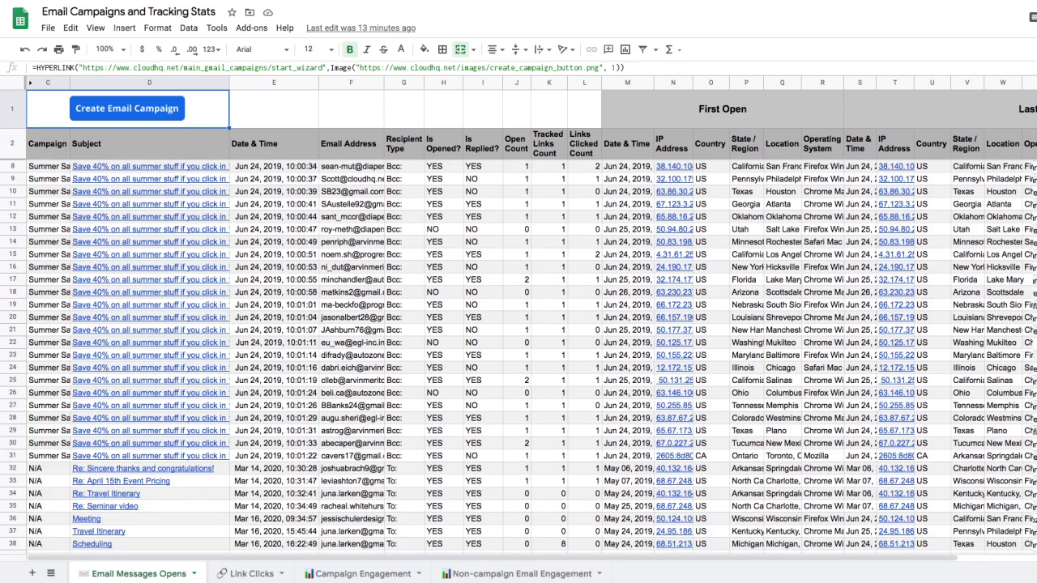
{"action": "scroll", "scroll_direction": "down", "scroll_amount": 3}
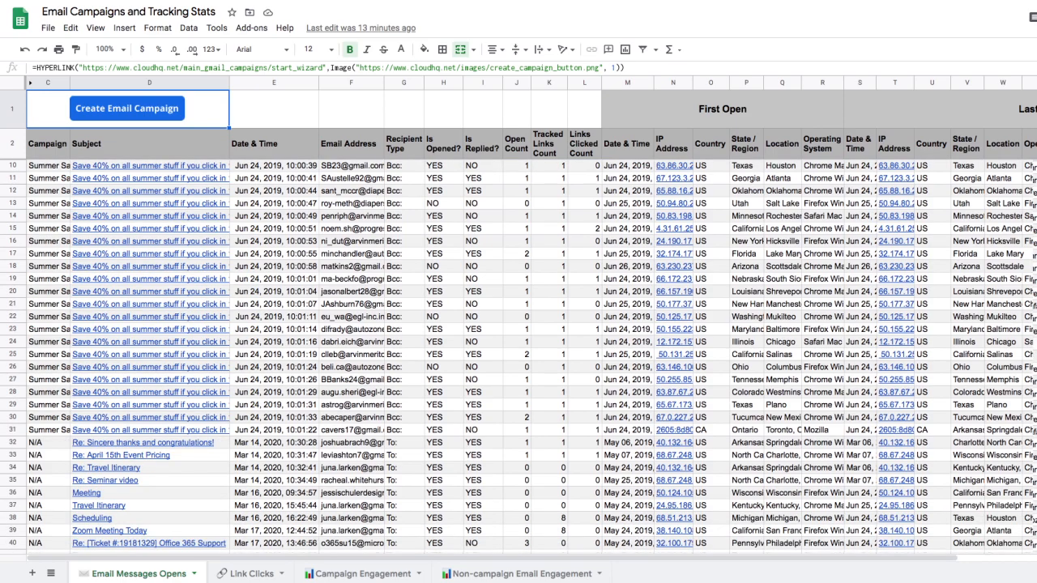